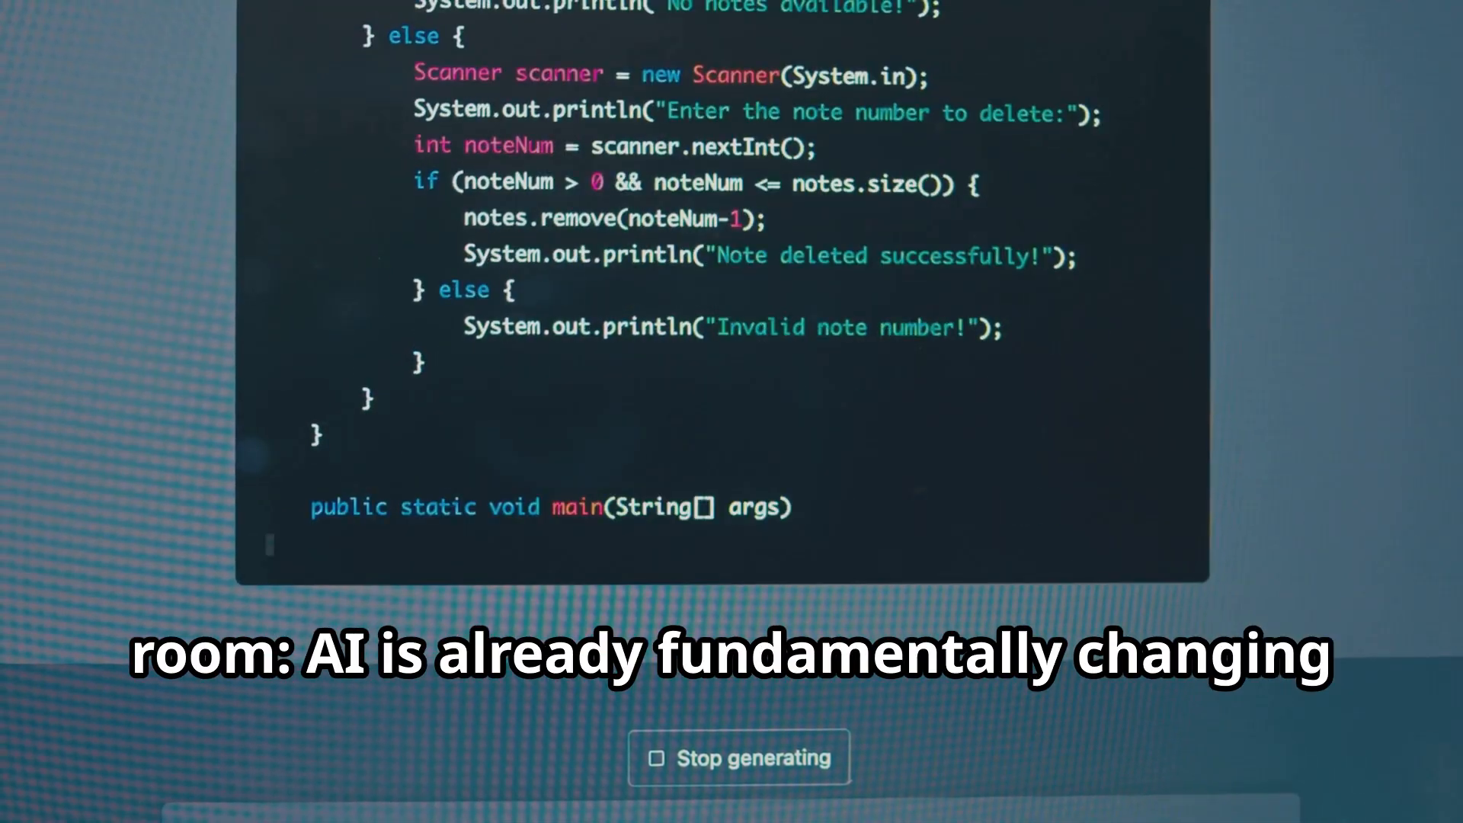
{"action": "scroll", "scroll_direction": "down", "scroll_amount": 3}
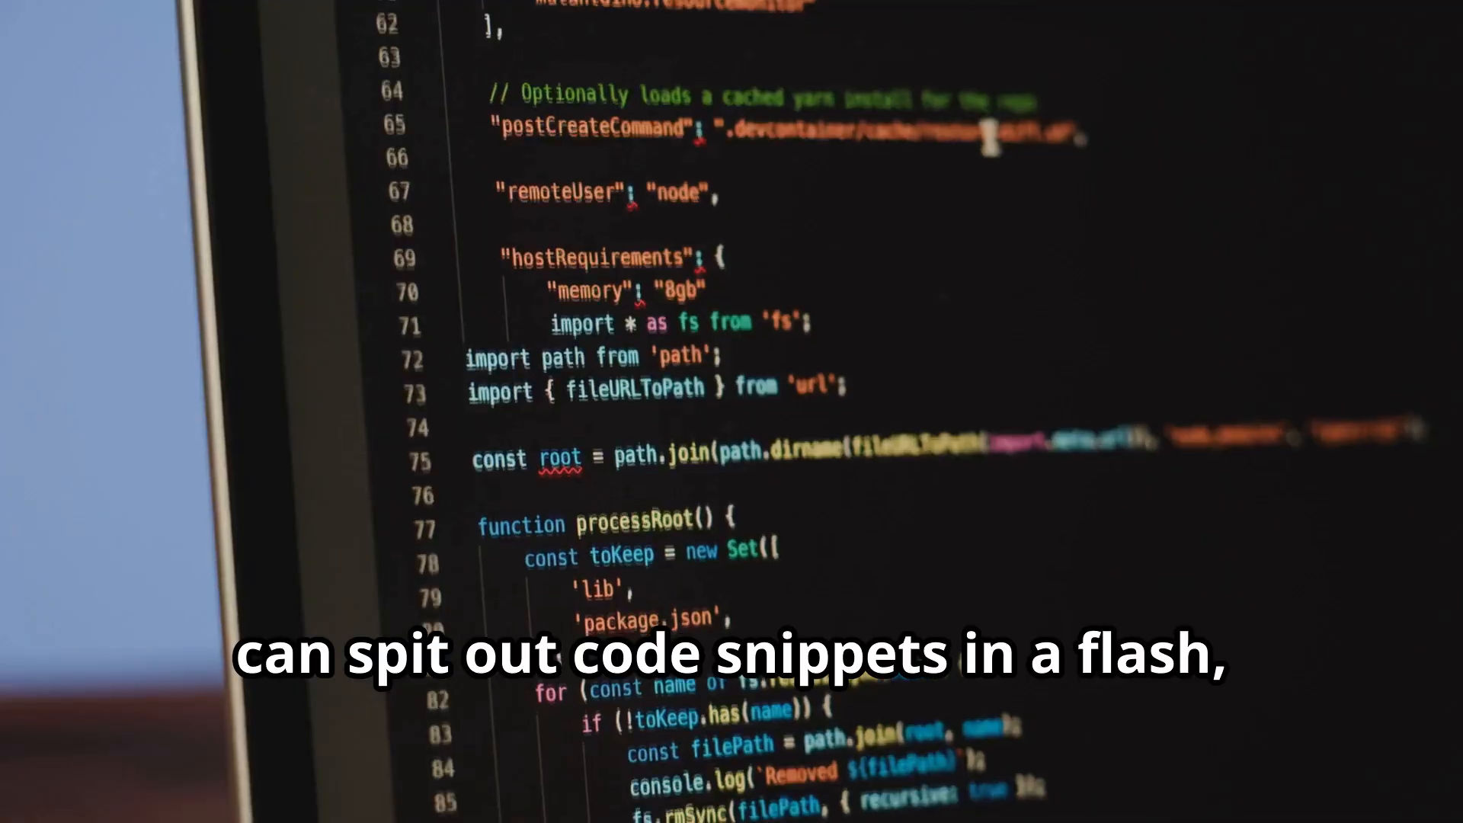
{"action": "scroll", "scroll_direction": "down", "scroll_amount": 3}
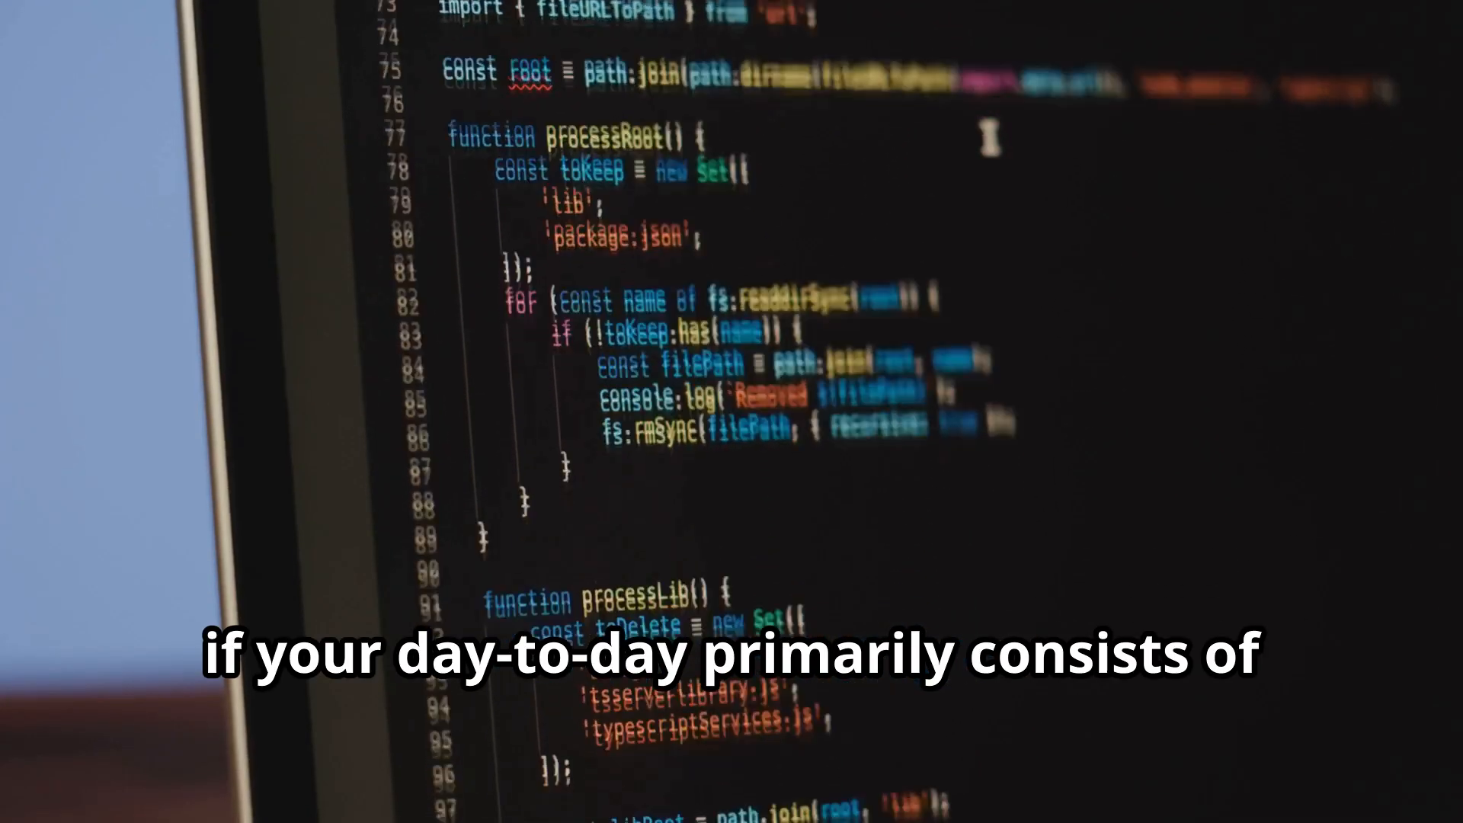
{"action": "scroll", "scroll_direction": "down", "scroll_amount": 3}
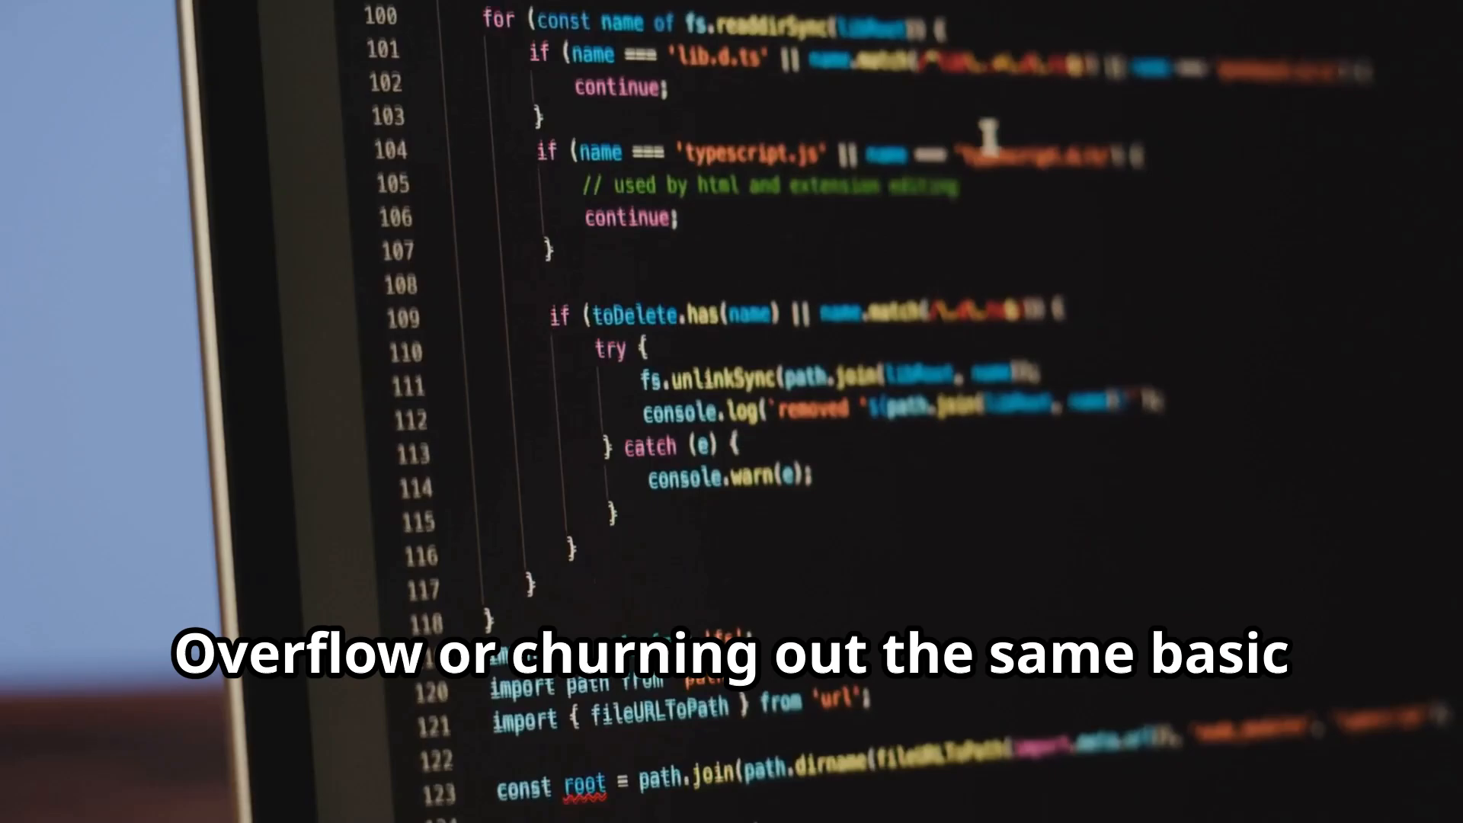
{"action": "scroll", "scroll_direction": "down", "scroll_amount": 3}
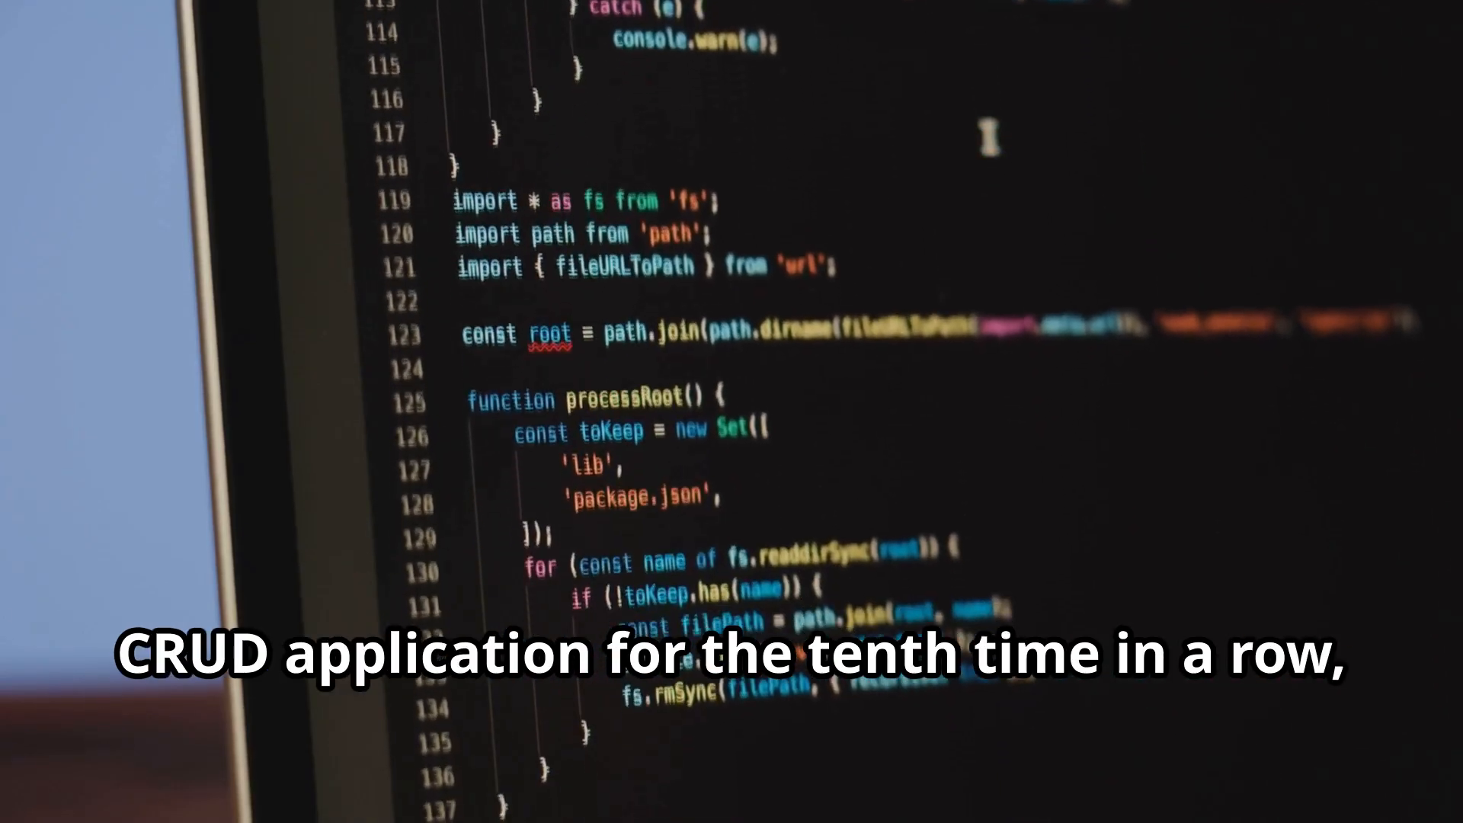